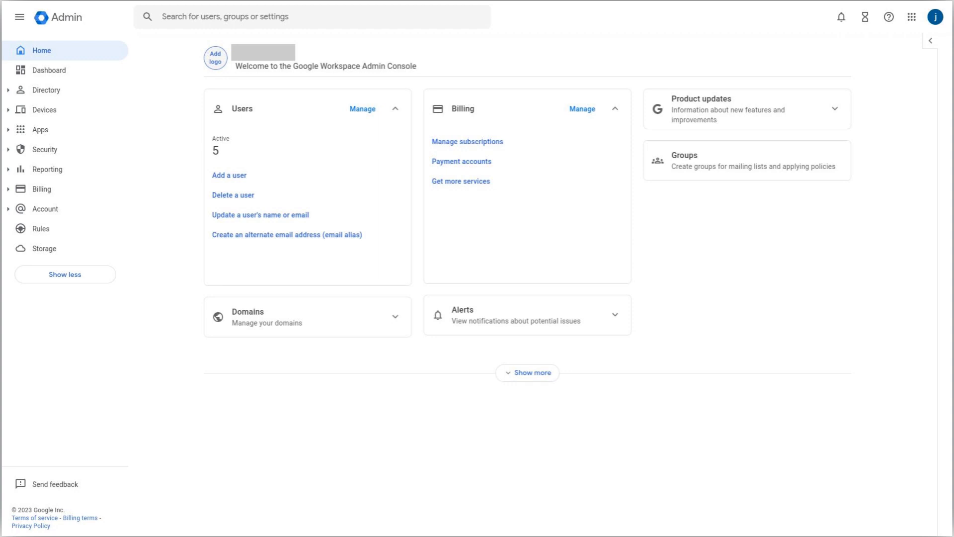
# - Search the Admin console settings for "pop"
pyautogui.write('pop')
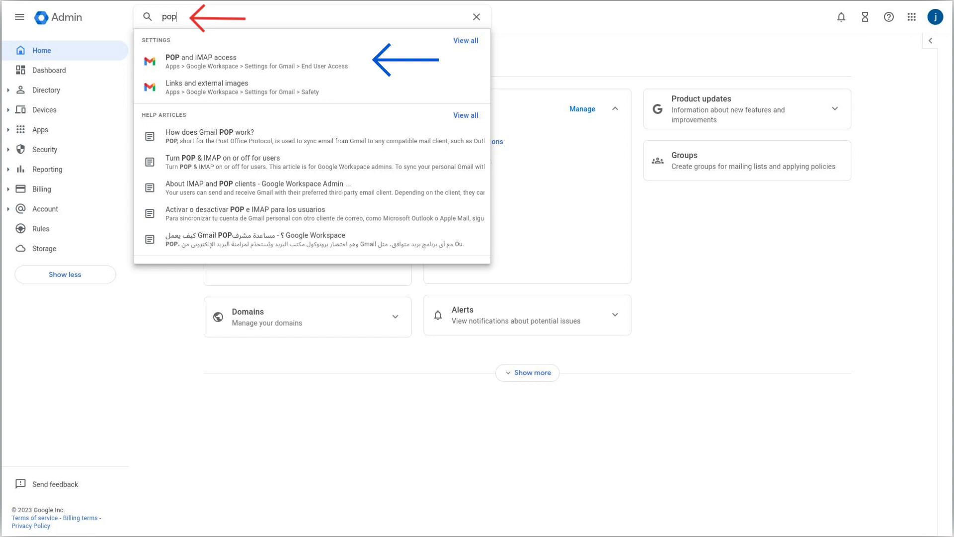
# - Open the Gmail POP and IMAP access setting, showing POP enabled and IMAP off
pyautogui.click(200, 58)
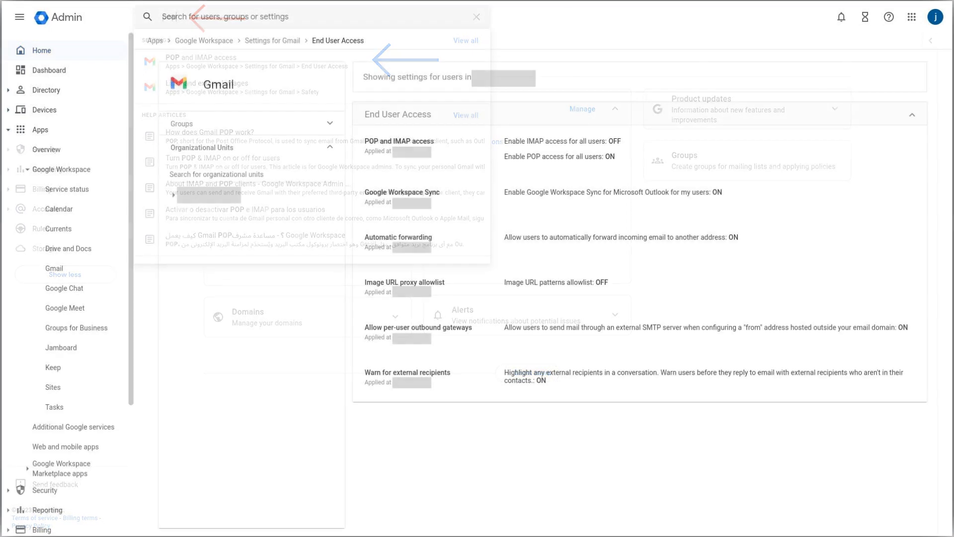
pyautogui.click(477, 16)
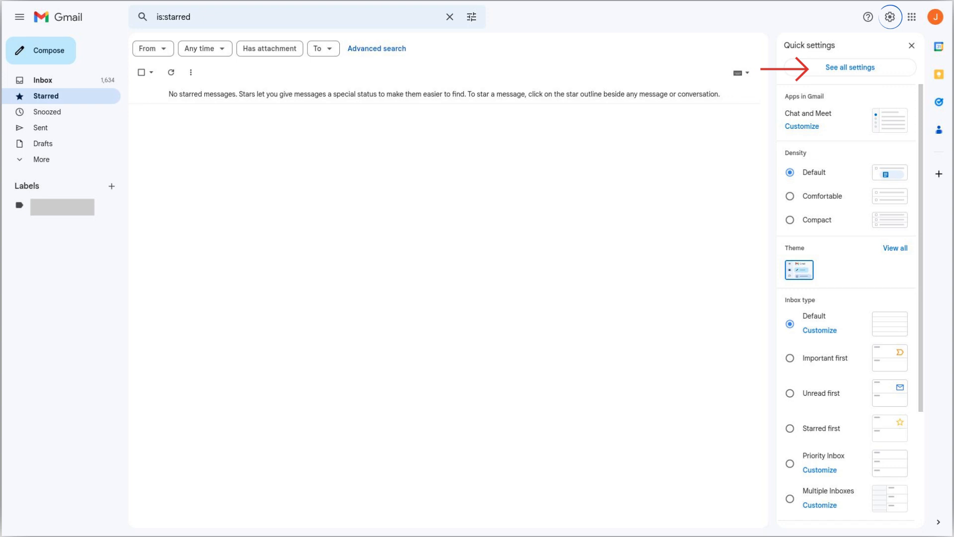
# - Open Gmail's quick settings panel from the starred messages view
pyautogui.click(849, 67)
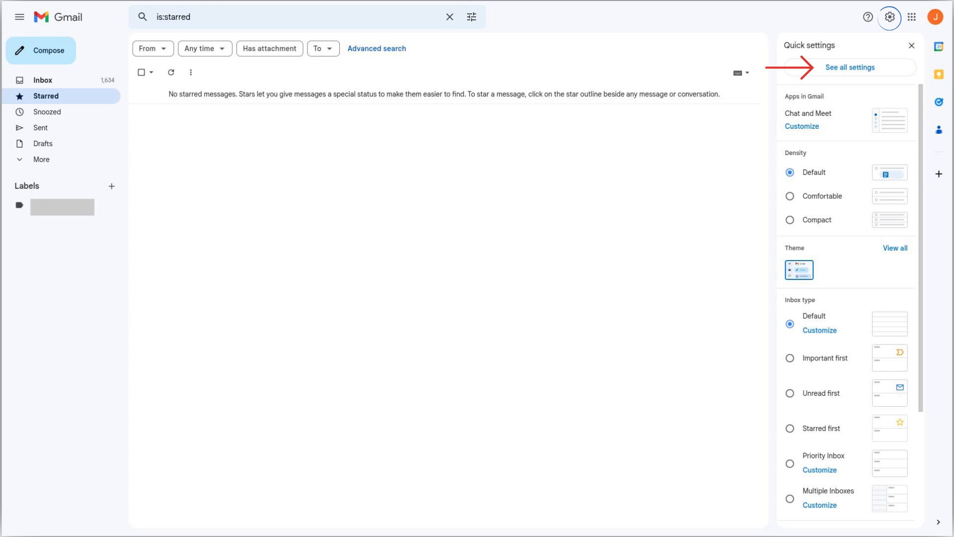
# - From all Gmail settings, begin adding a mail account to check under Accounts and Import
pyautogui.click(850, 67)
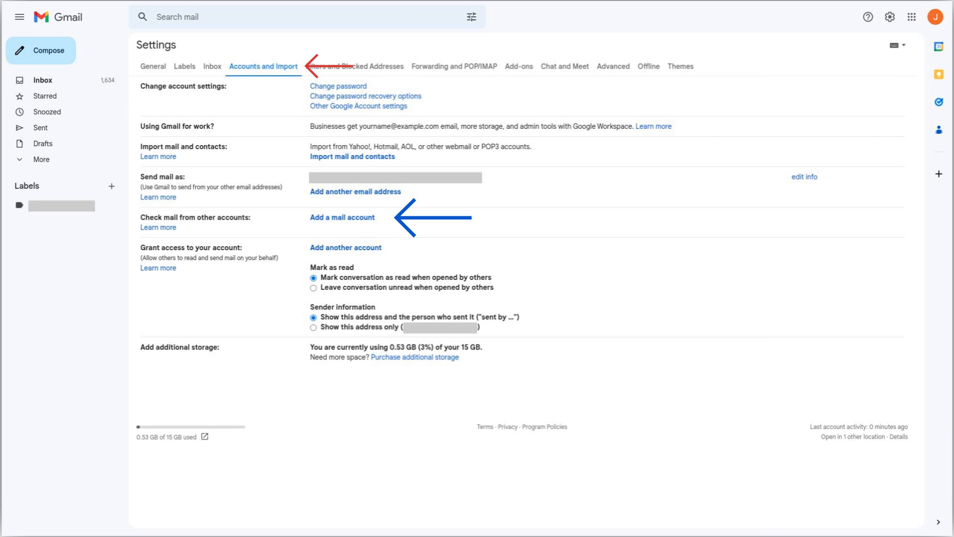
pyautogui.click(342, 217)
pyautogui.write('johndoe@')
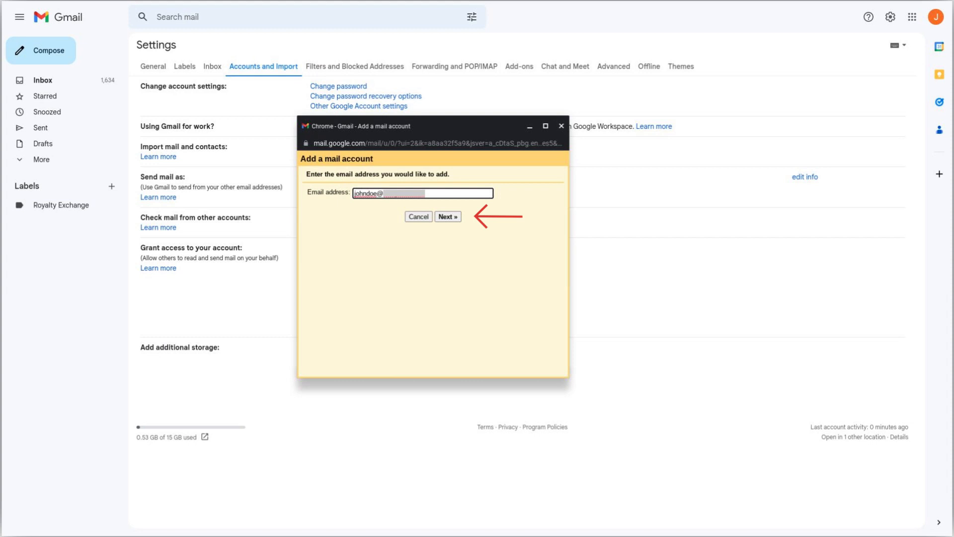
# - Select POP3 import to reach the server settings form (pop.gmail.com, port 995)
pyautogui.click(447, 217)
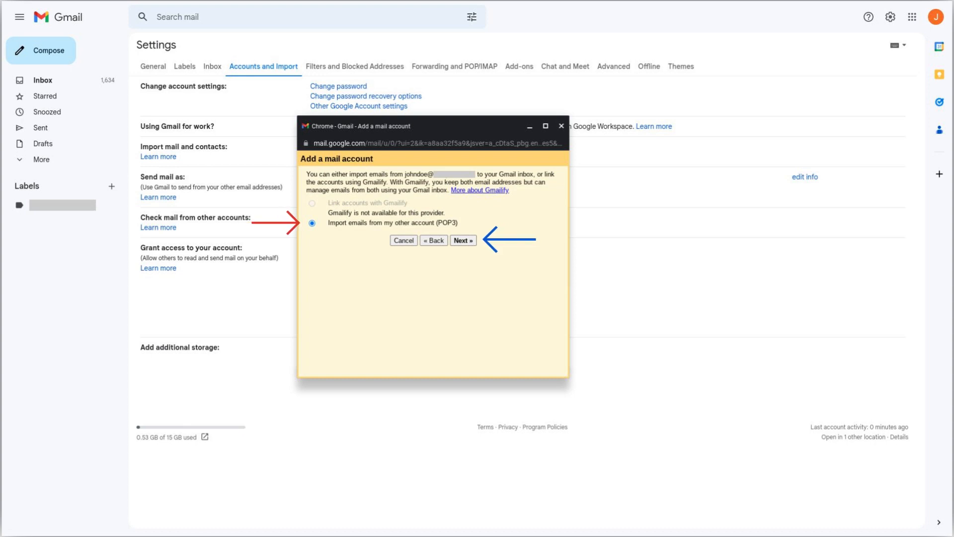
pyautogui.click(462, 239)
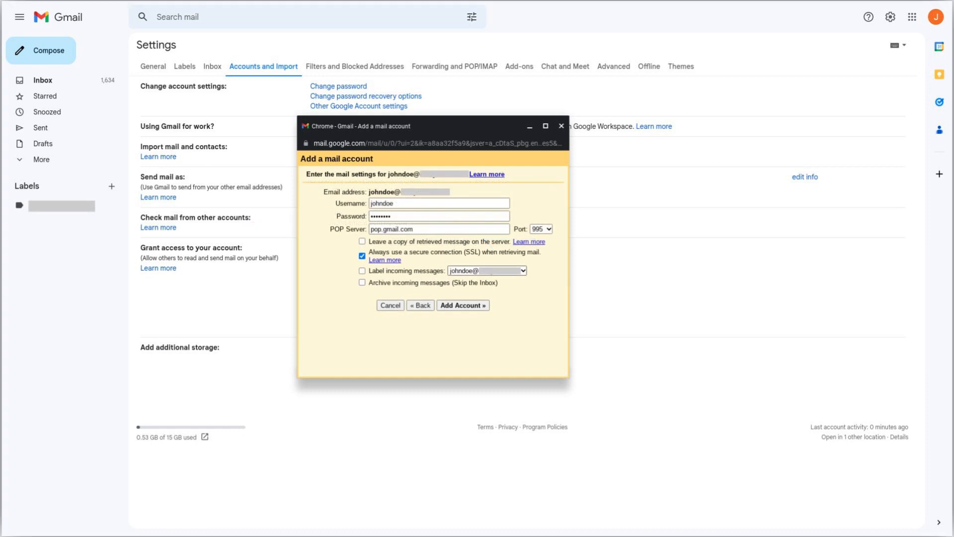